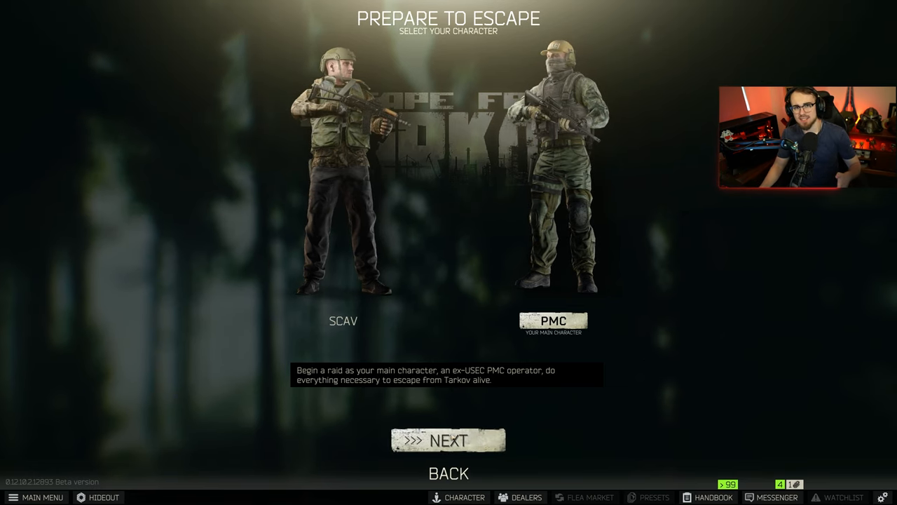
# Continue with the PMC main character to the raid location choice
pyautogui.click(449, 440)
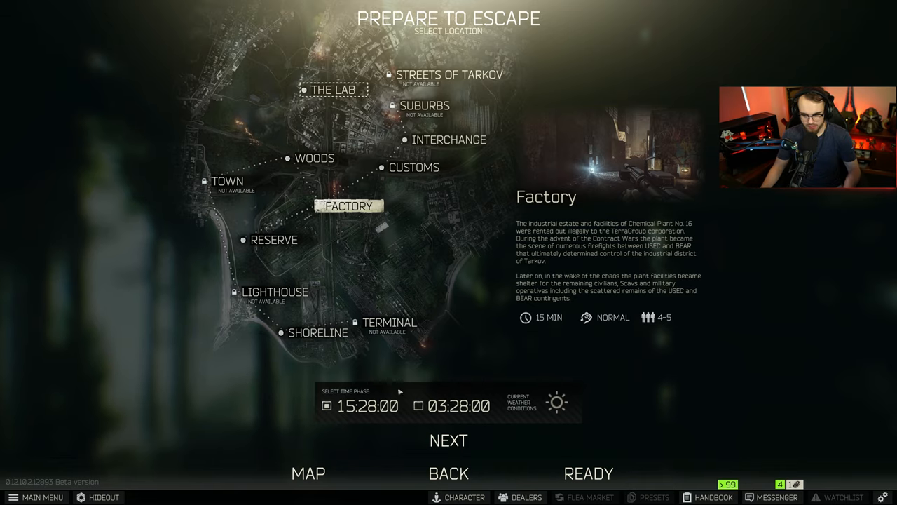
pyautogui.moveTo(309, 474)
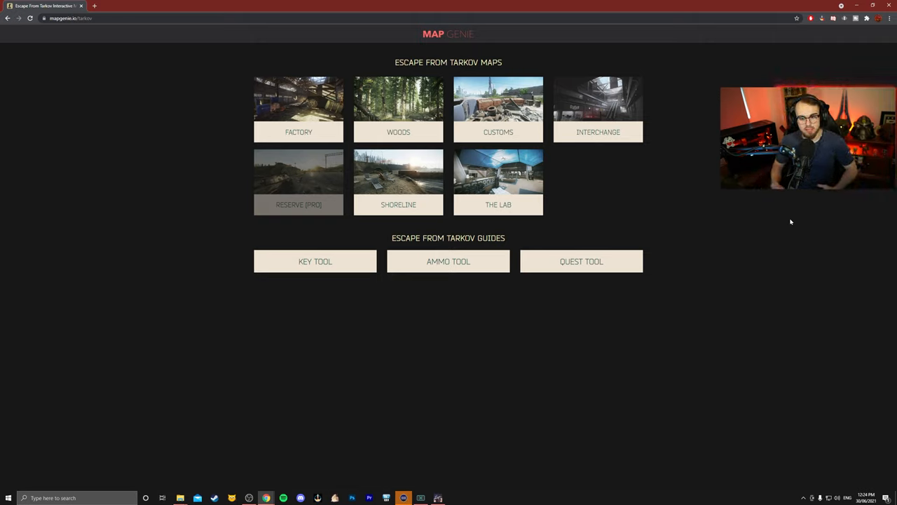
pyautogui.moveTo(681, 201)
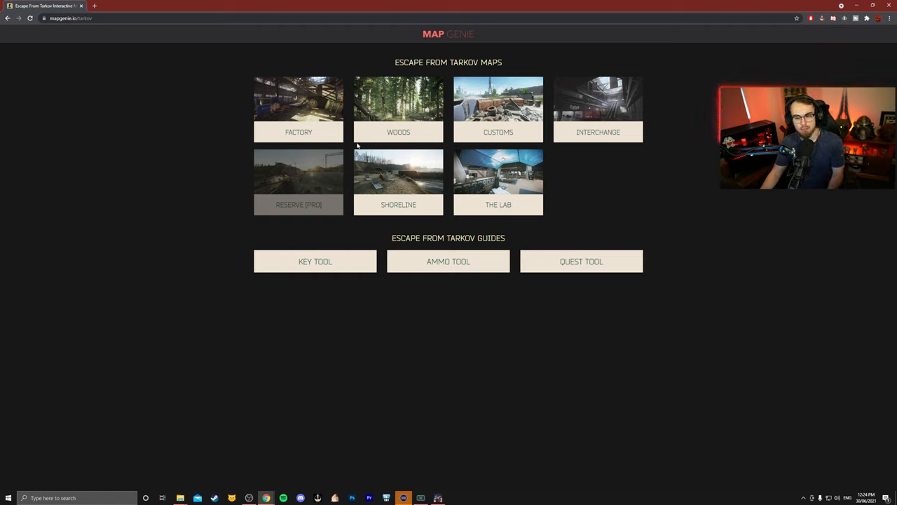
pyautogui.moveTo(310, 144)
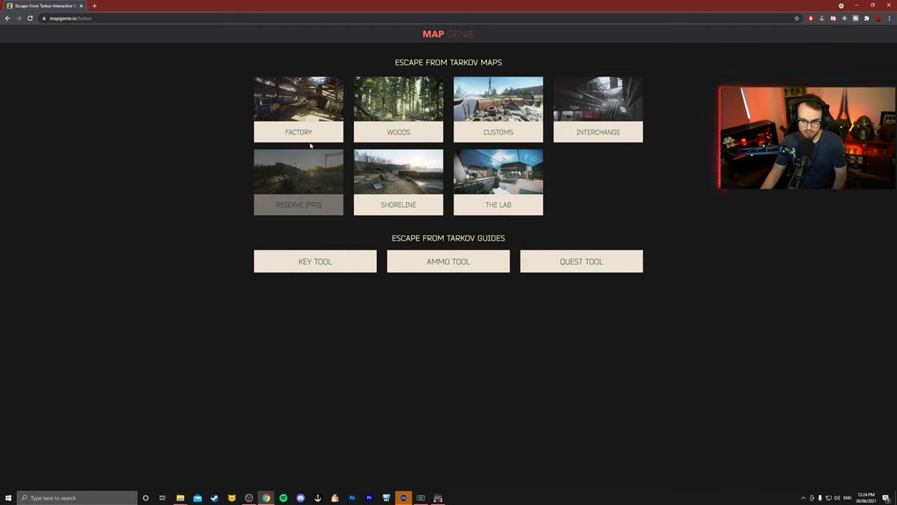
pyautogui.moveTo(398, 112)
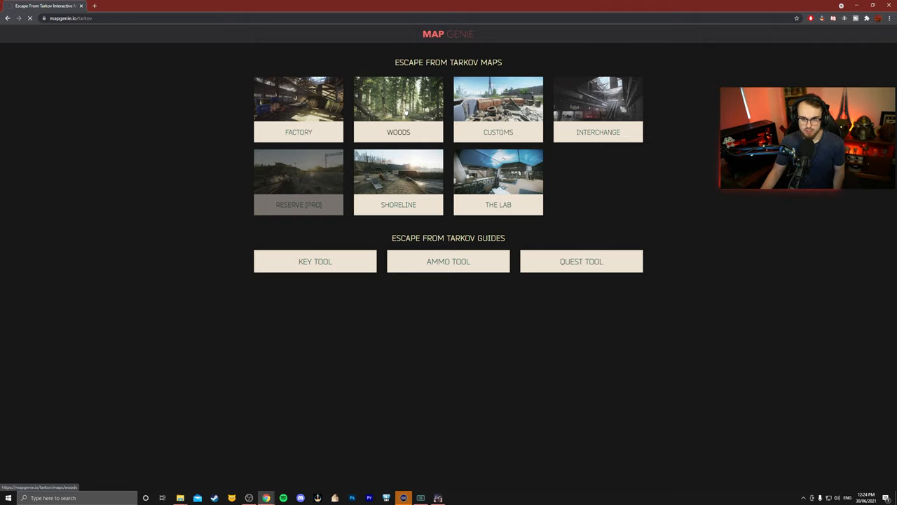
# Open Map Genie's interactive Woods map with its loot and location markers
pyautogui.click(399, 109)
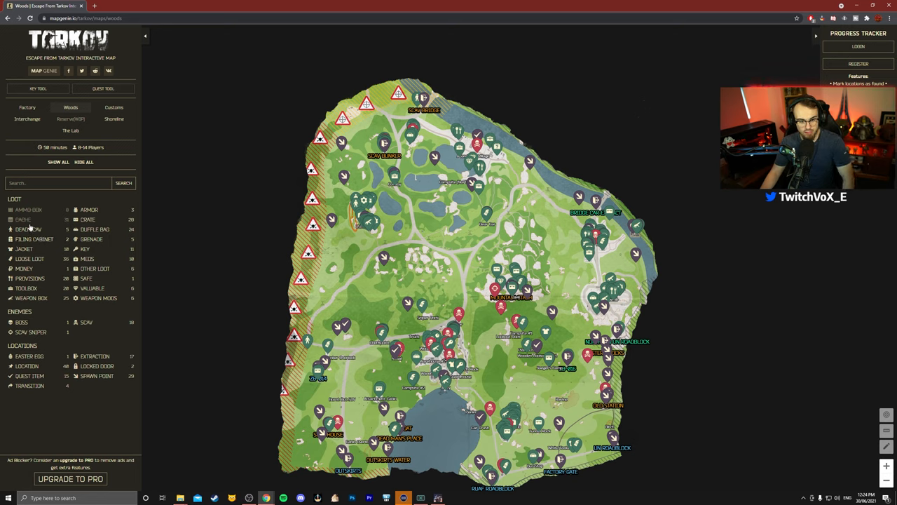
# Hide most marker categories so extraction points like Outskirts stand out on Woods
pyautogui.click(23, 219)
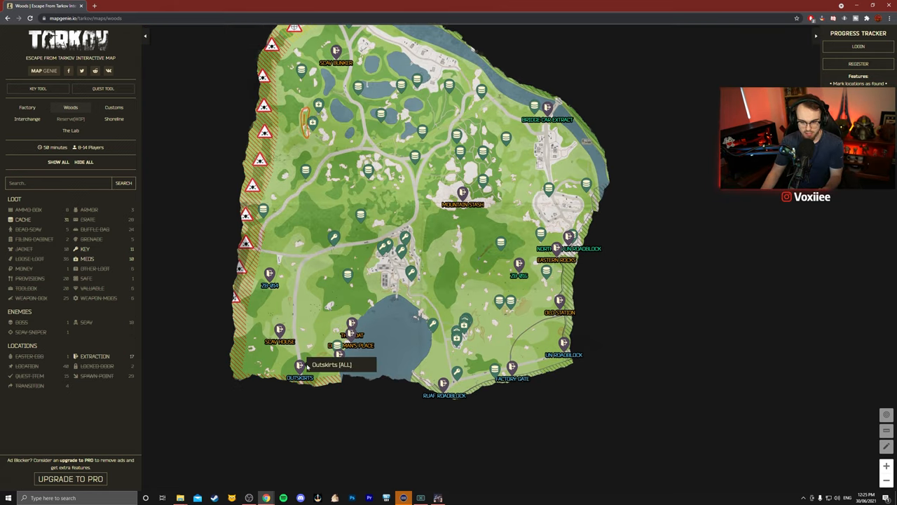
pyautogui.moveTo(306, 170)
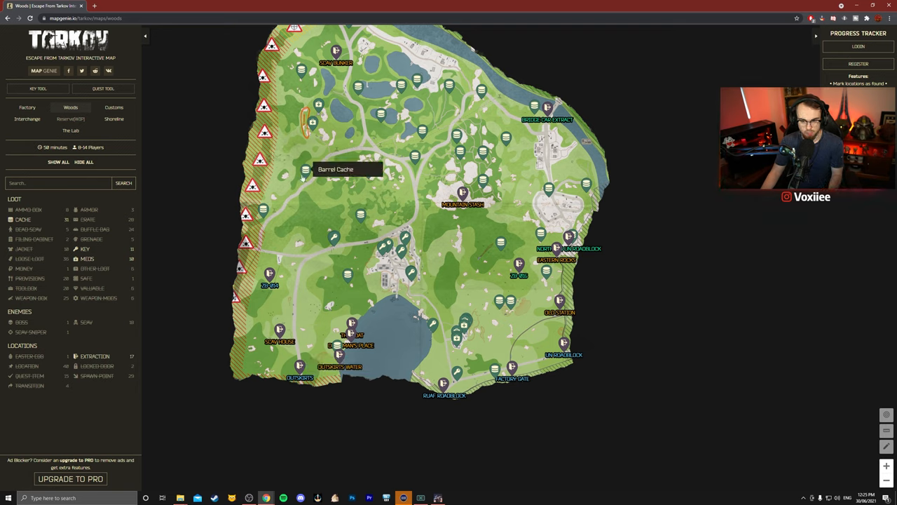
pyautogui.moveTo(311, 218)
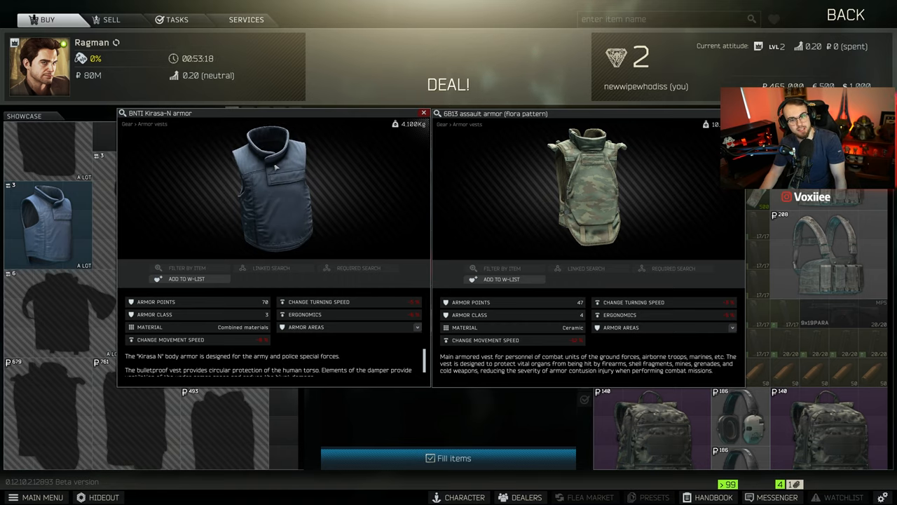
pyautogui.moveTo(67, 302)
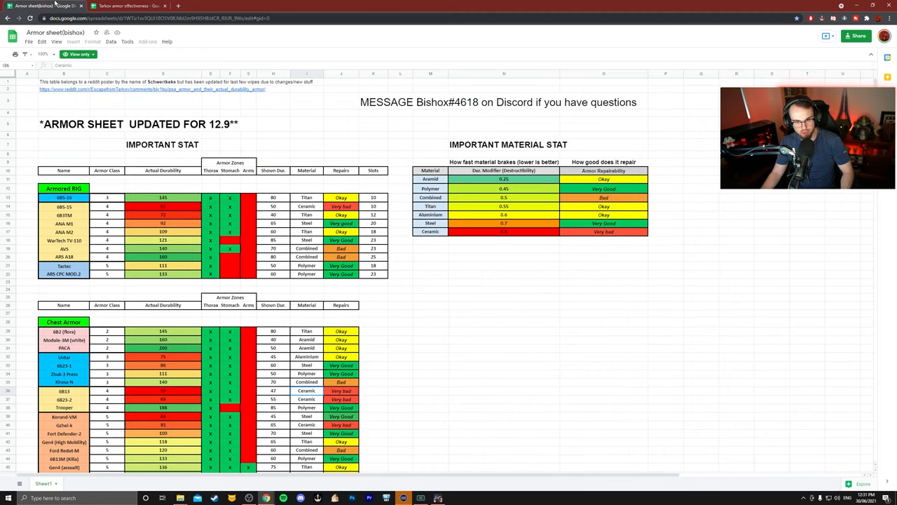
# Switch from the Armor sheet to the 'Tarkov armor effectiveness' spreadsheet tab
pyautogui.scroll(-3)
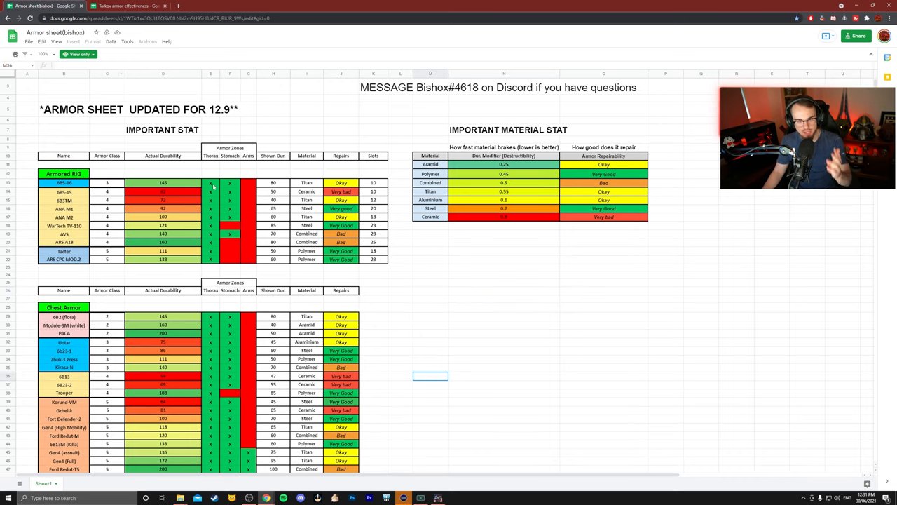
pyautogui.click(129, 6)
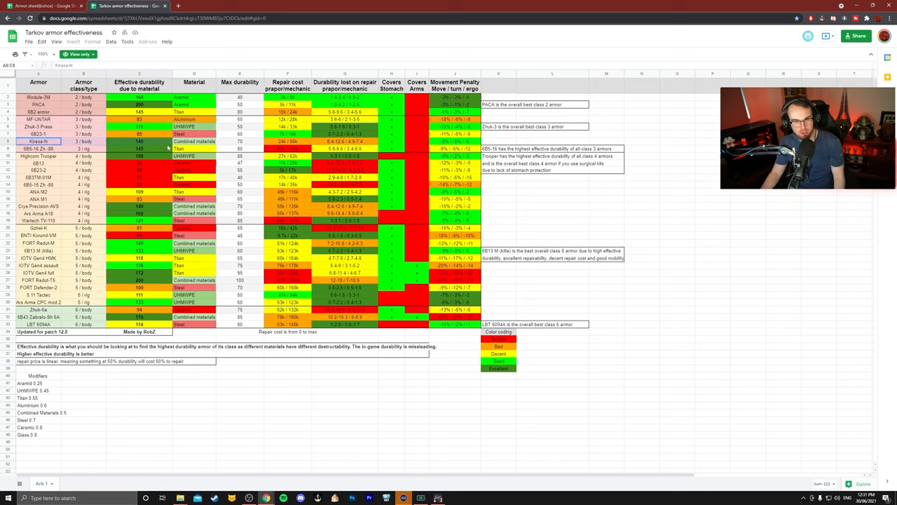
pyautogui.click(287, 456)
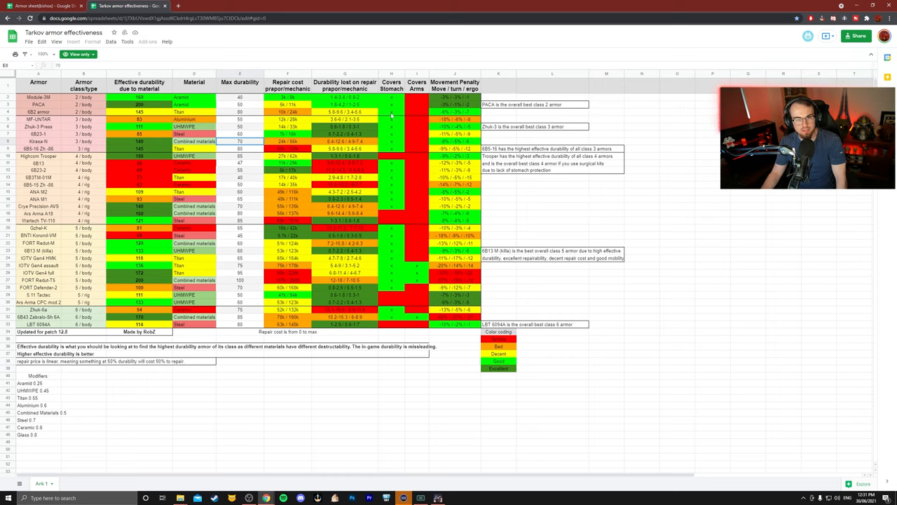
pyautogui.click(139, 140)
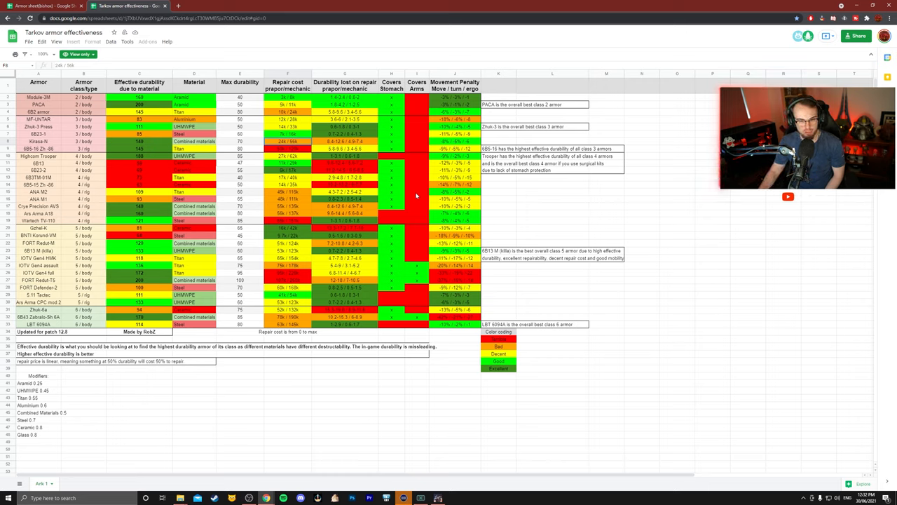
pyautogui.click(39, 250)
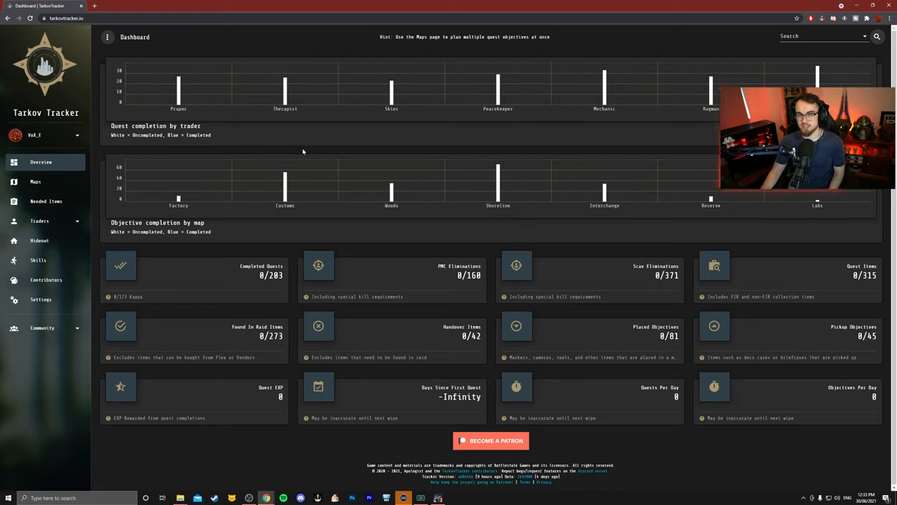
pyautogui.moveTo(415, 160)
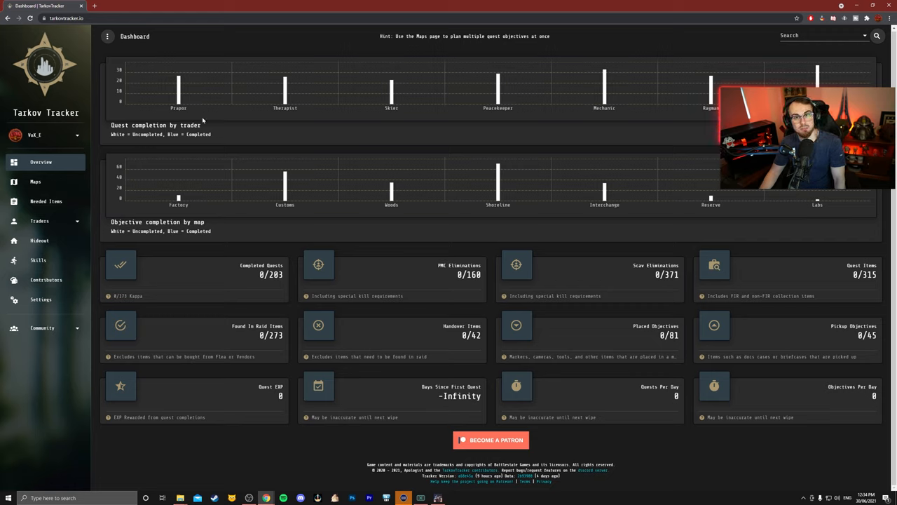
pyautogui.moveTo(269, 87)
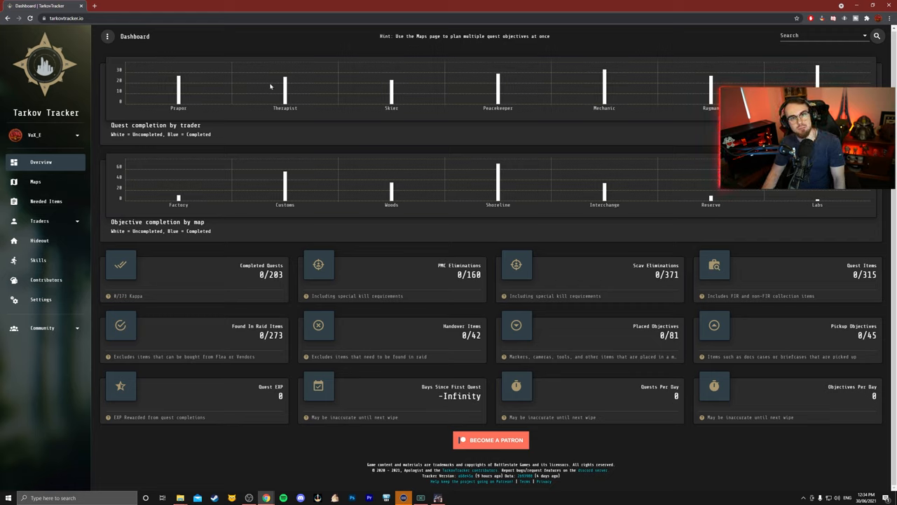
pyautogui.moveTo(110, 90)
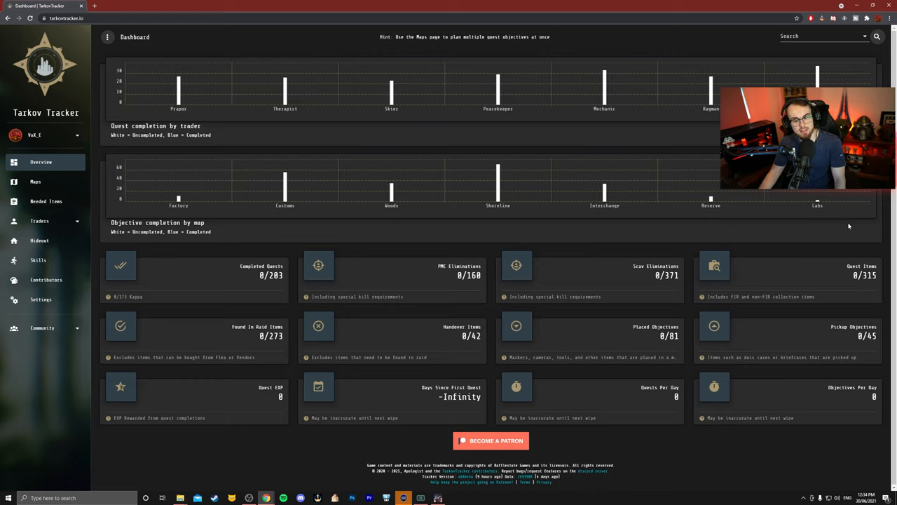
pyautogui.moveTo(128, 305)
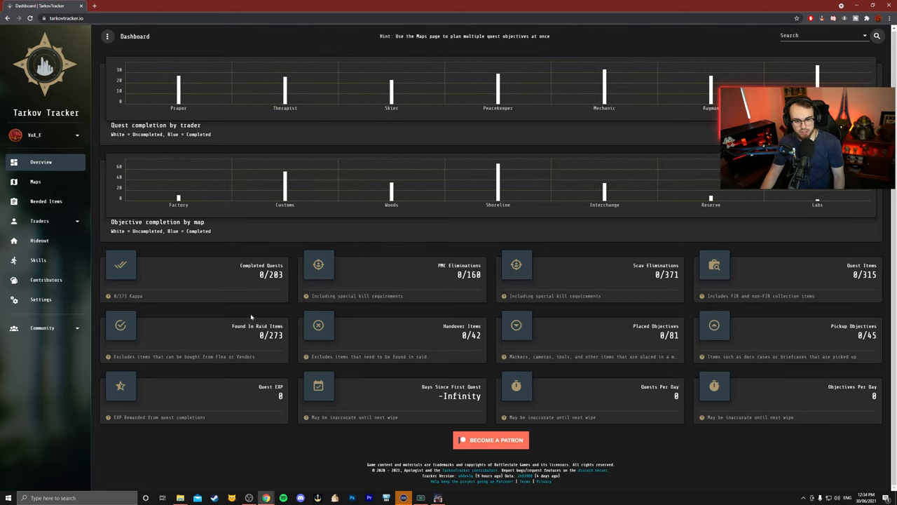
pyautogui.moveTo(261, 401)
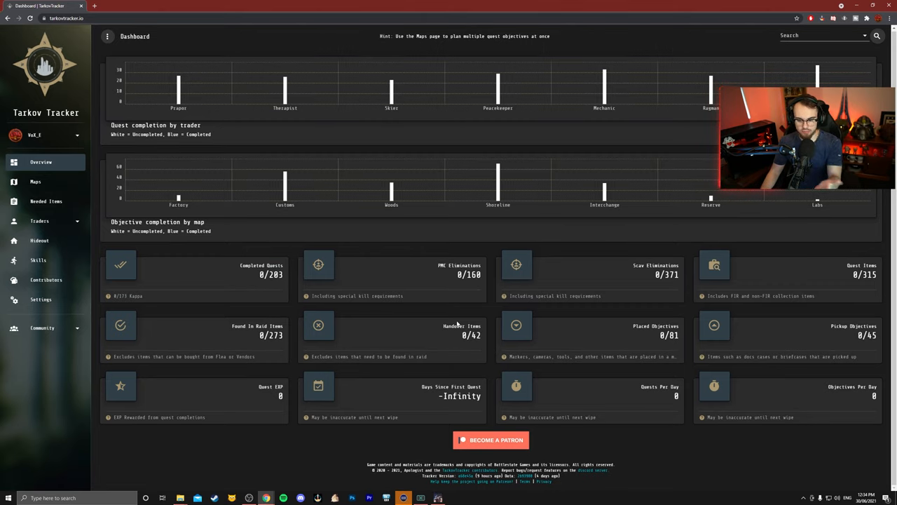
pyautogui.moveTo(35, 182)
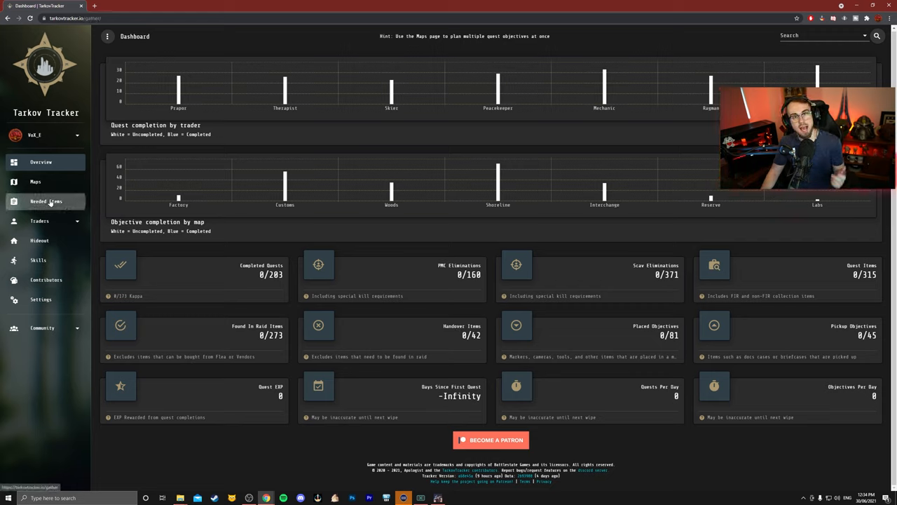
# On Needed Items, mark the TOZ-106 bolt-action shotgun as collected, 1 of 1
pyautogui.click(47, 202)
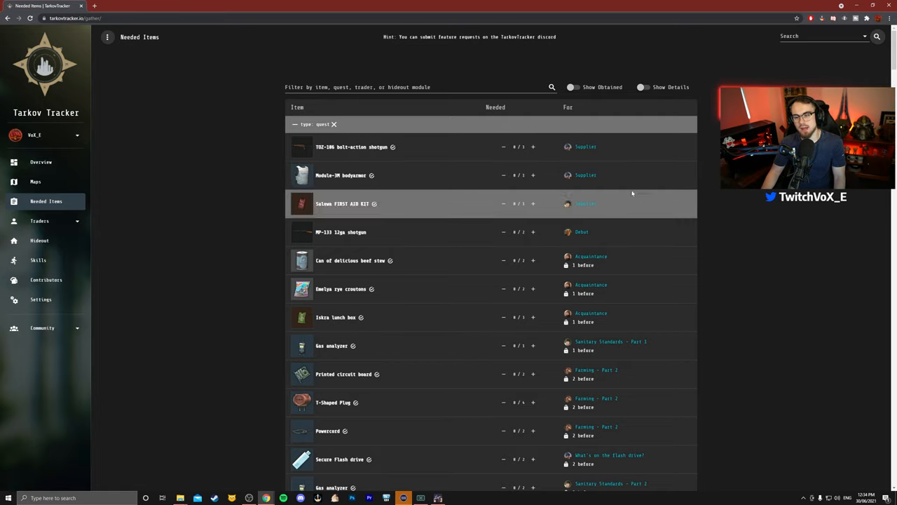
pyautogui.moveTo(493, 147)
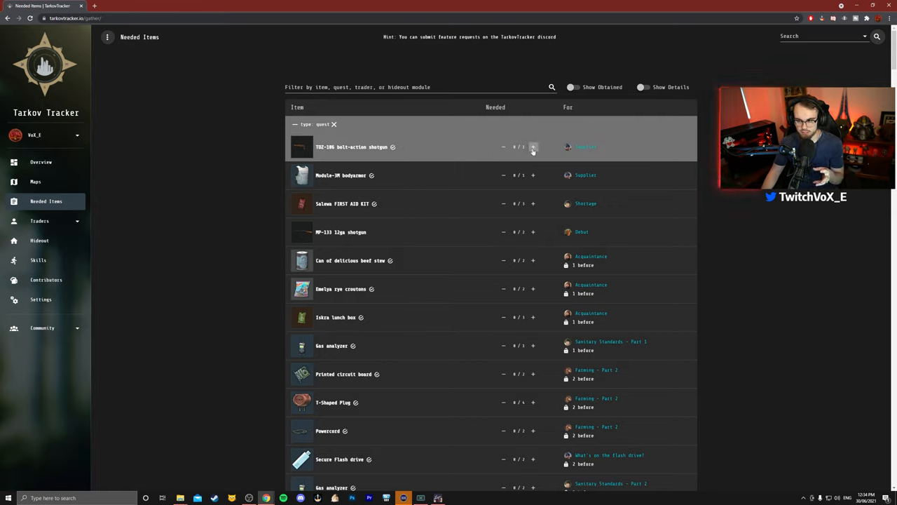
pyautogui.click(533, 147)
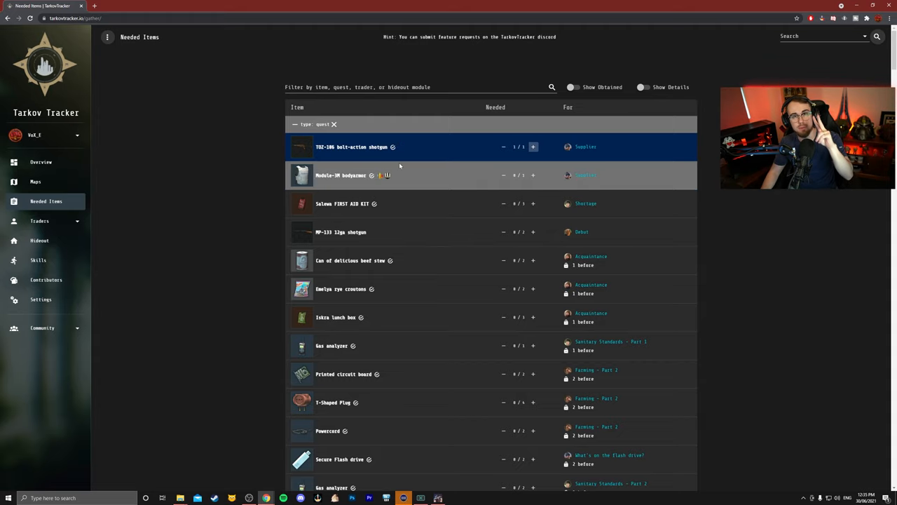
pyautogui.scroll(-3)
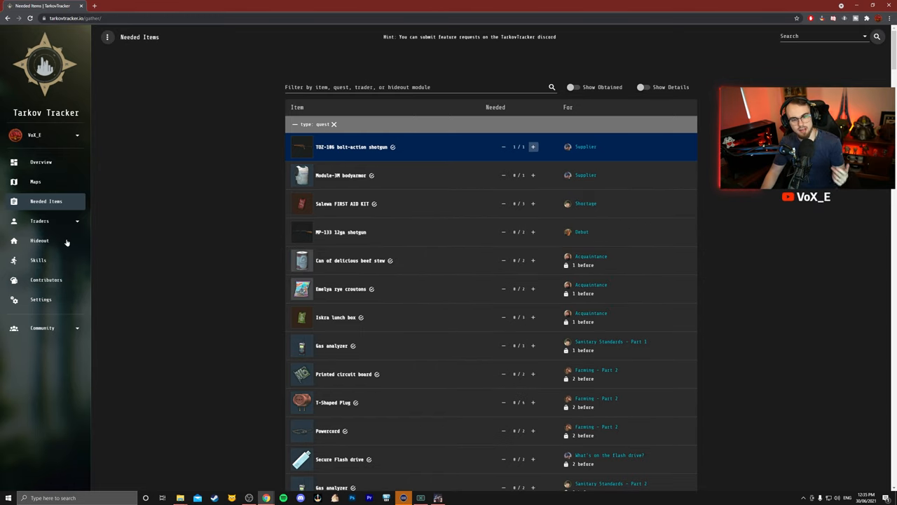
# Show the Hideout page's available modules like Workbench, Vents and Stash with requirements
pyautogui.click(39, 241)
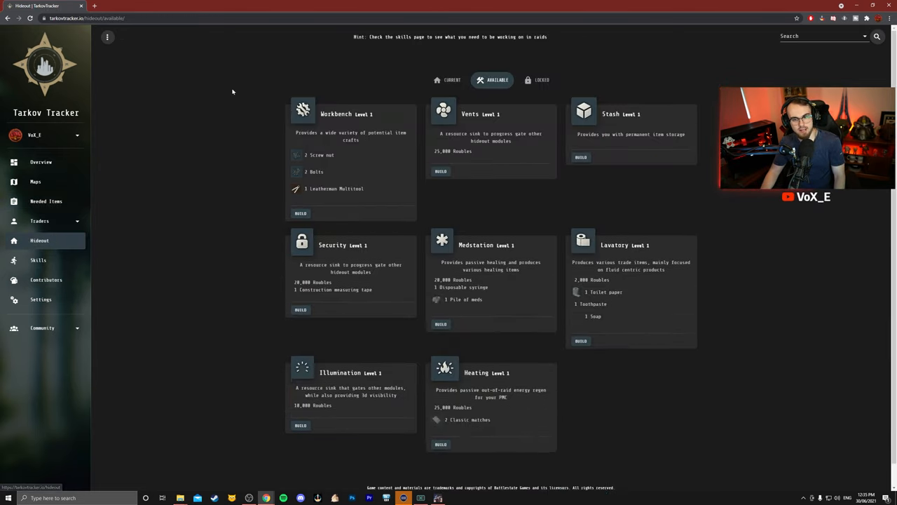
pyautogui.scroll(-3)
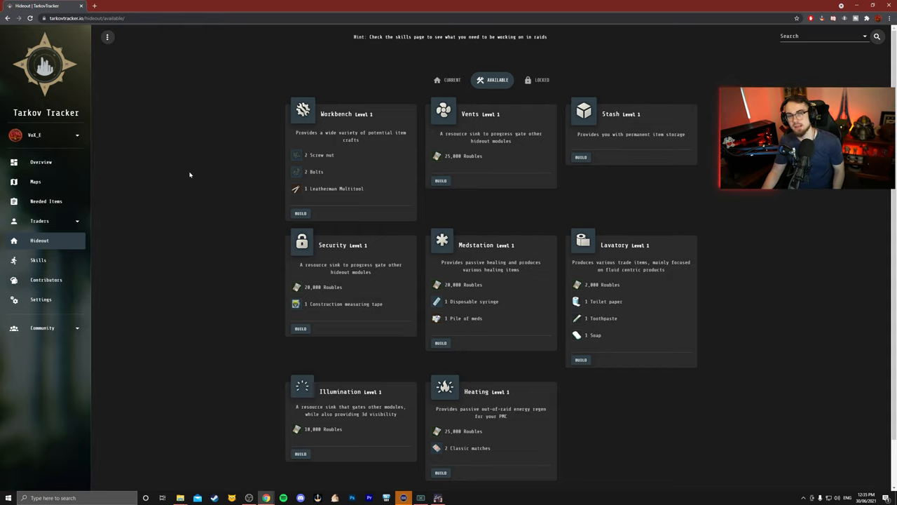
pyautogui.moveTo(89, 223)
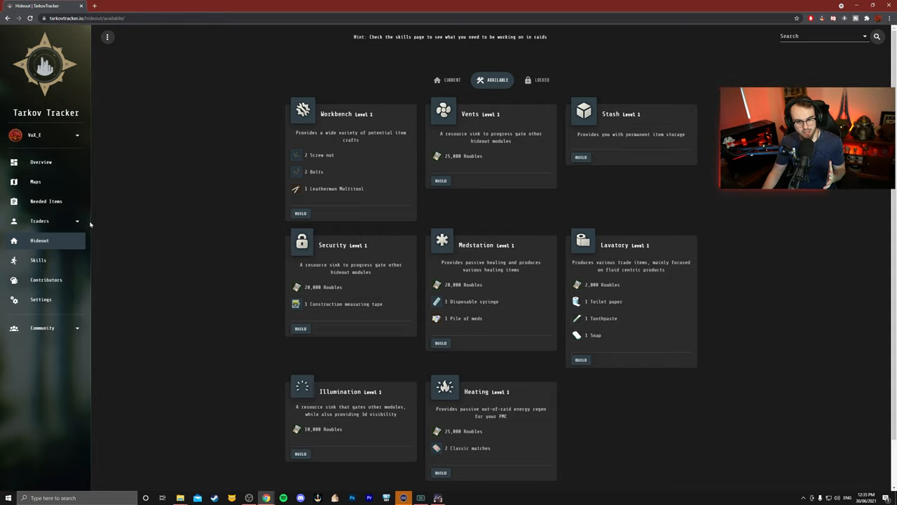
# View the Skills page, then return to the Needed Items quest list
pyautogui.click(38, 259)
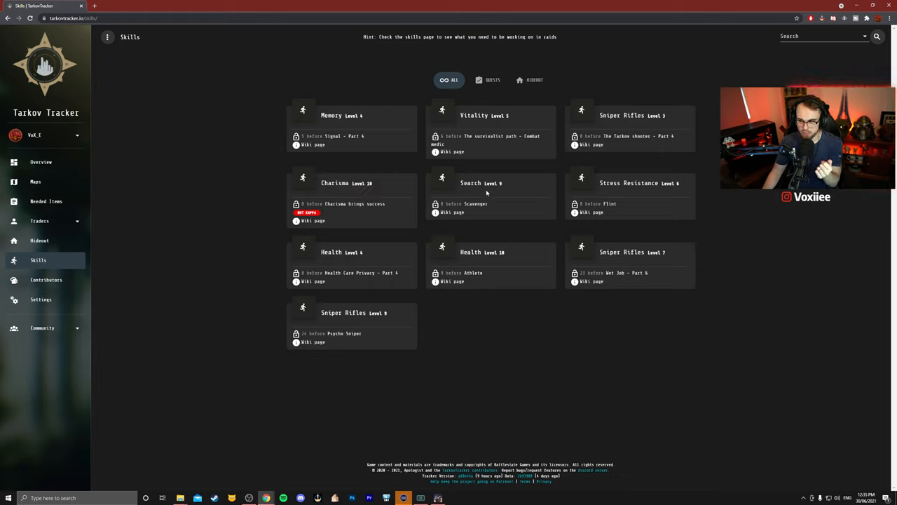
pyautogui.moveTo(650, 139)
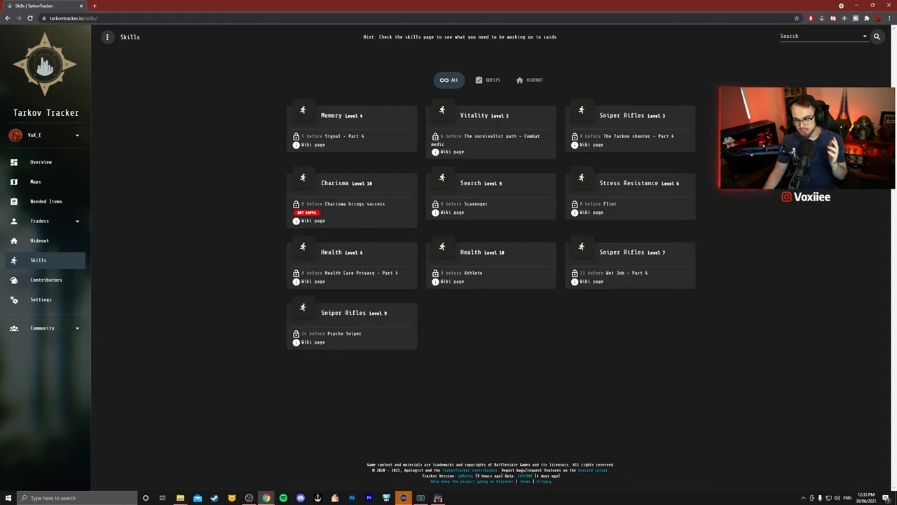
pyautogui.moveTo(561, 269)
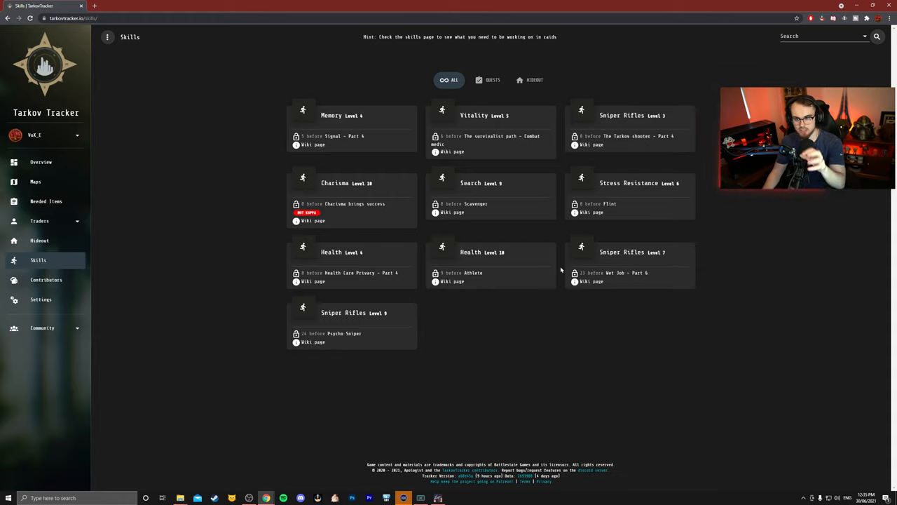
pyautogui.moveTo(479, 237)
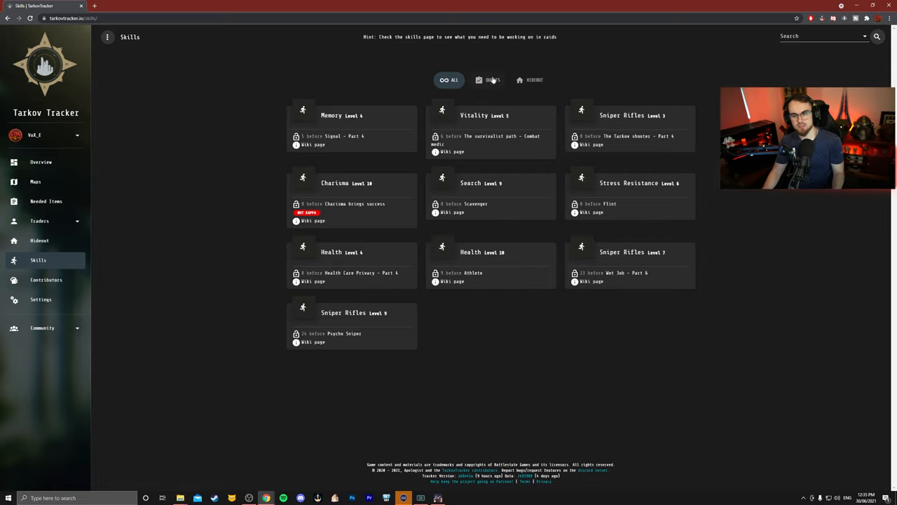
pyautogui.click(529, 78)
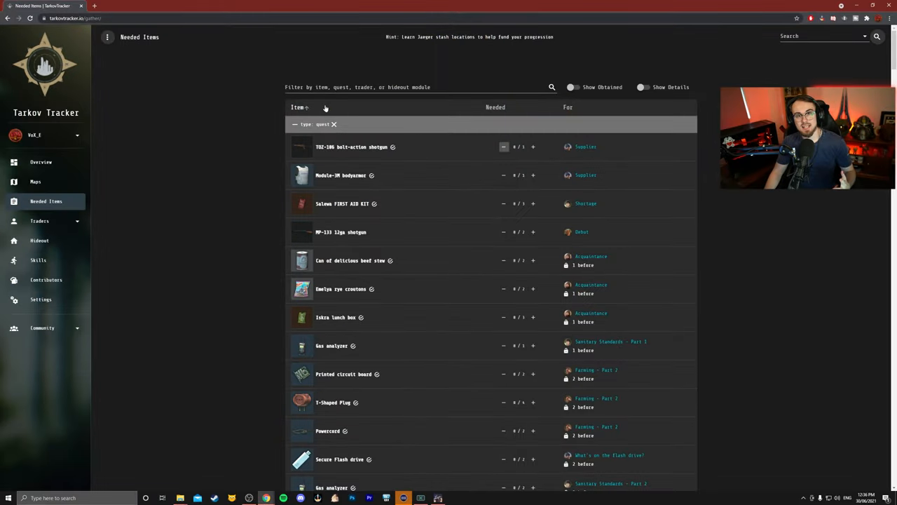
pyautogui.moveTo(255, 87)
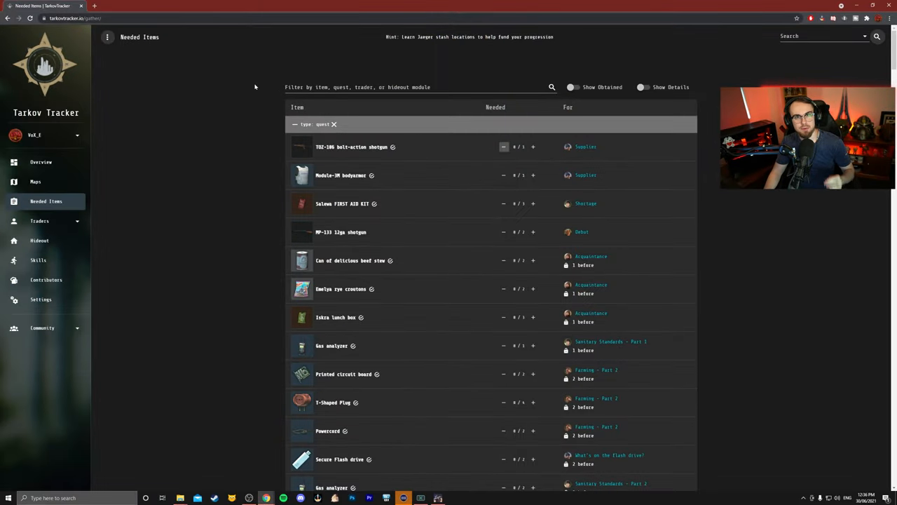
pyautogui.moveTo(230, 70)
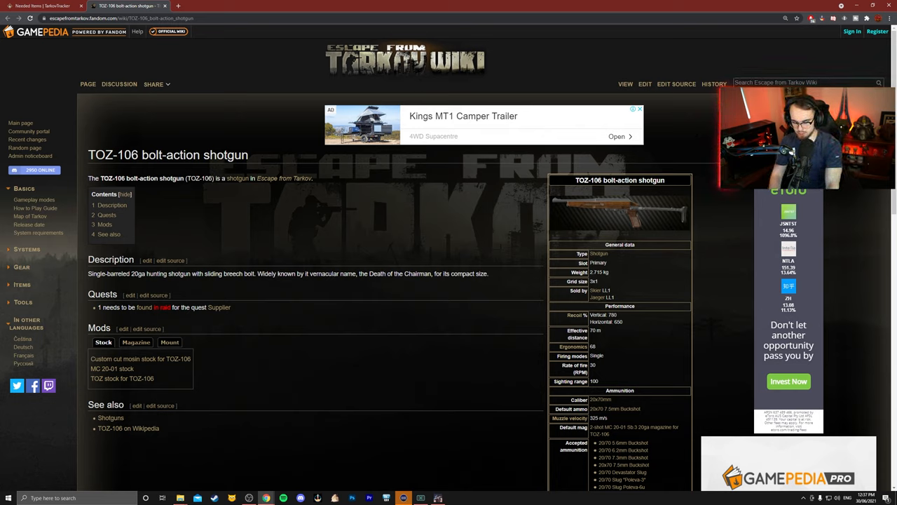
# Search 'ballist' for the Ballistics page and reach the 5.45x39mm and 5.56x45mm ammo rows
pyautogui.write('ballist')
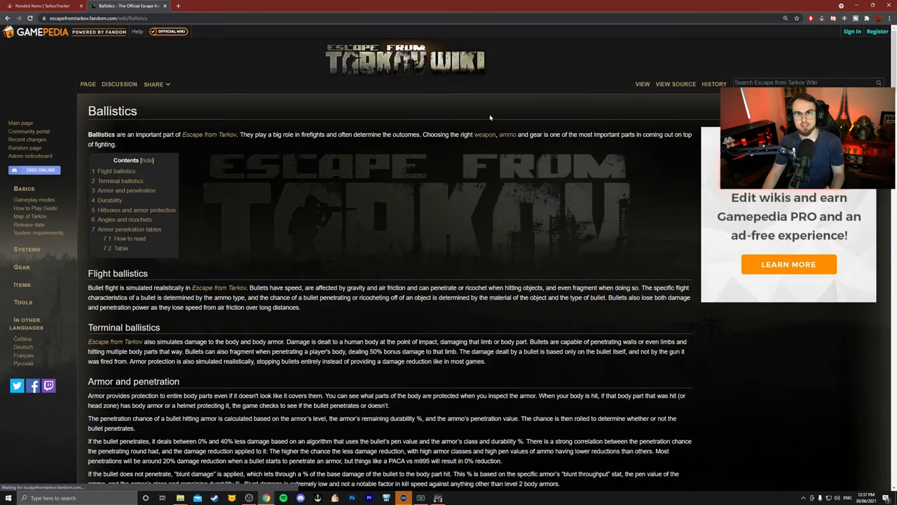
pyautogui.scroll(-3)
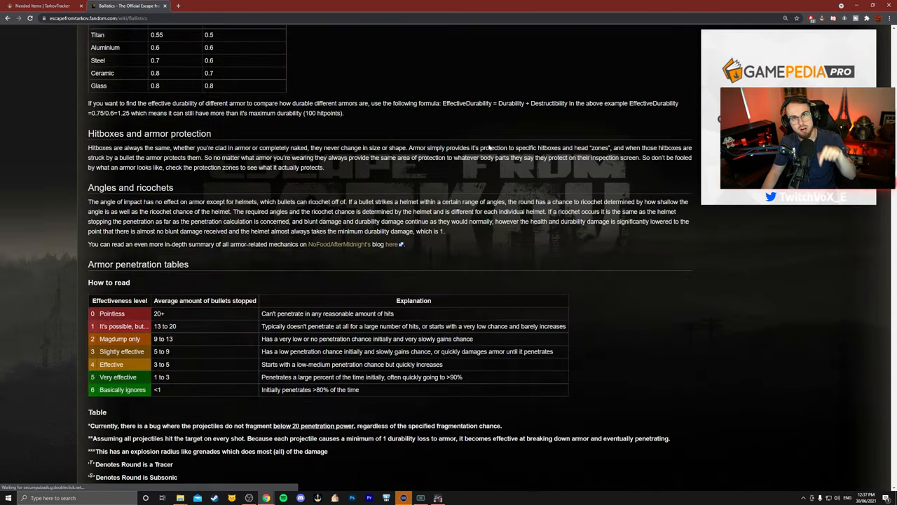
pyautogui.scroll(-3)
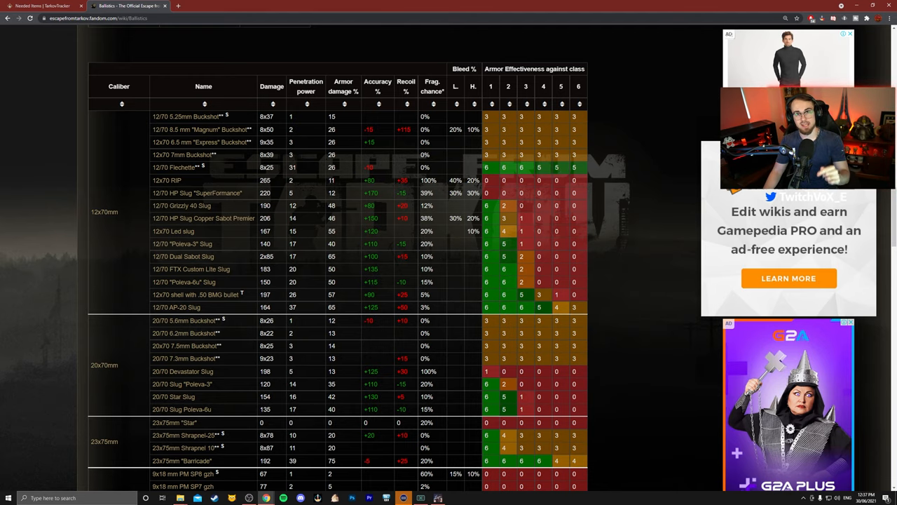
pyautogui.scroll(-3)
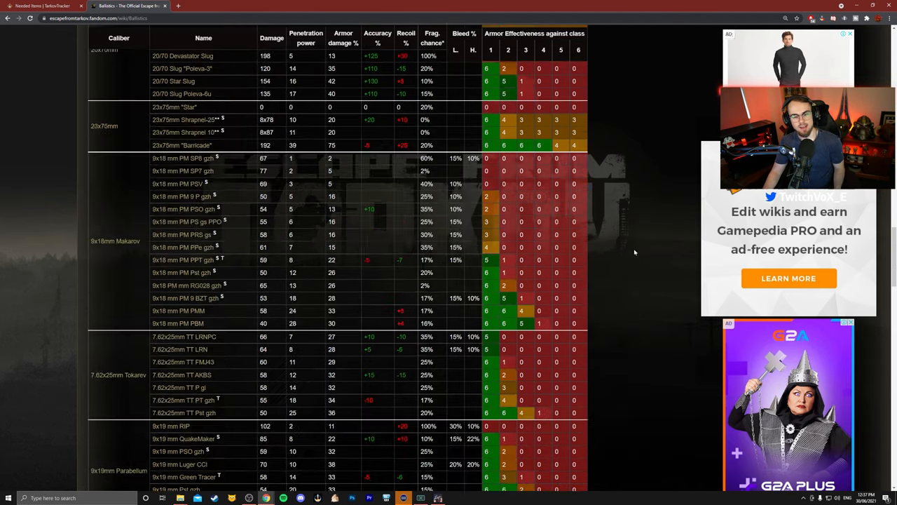
pyautogui.scroll(-3)
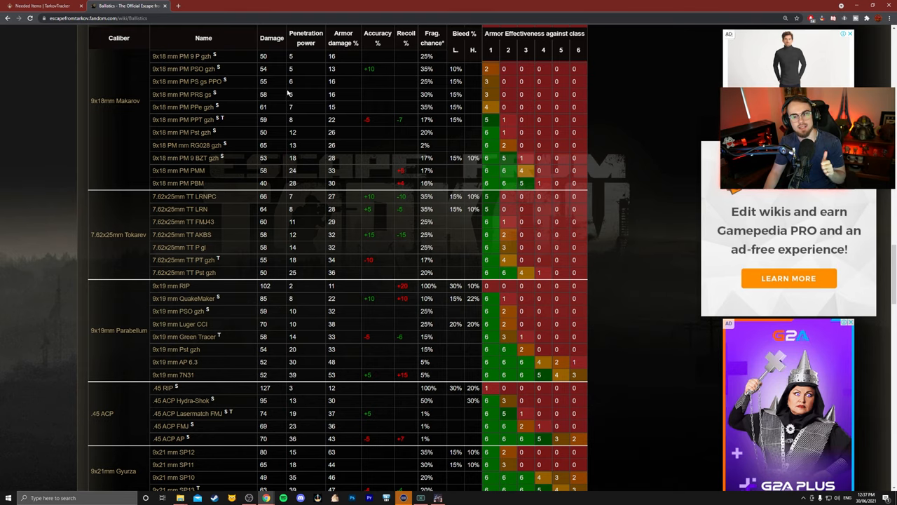
pyautogui.scroll(-3)
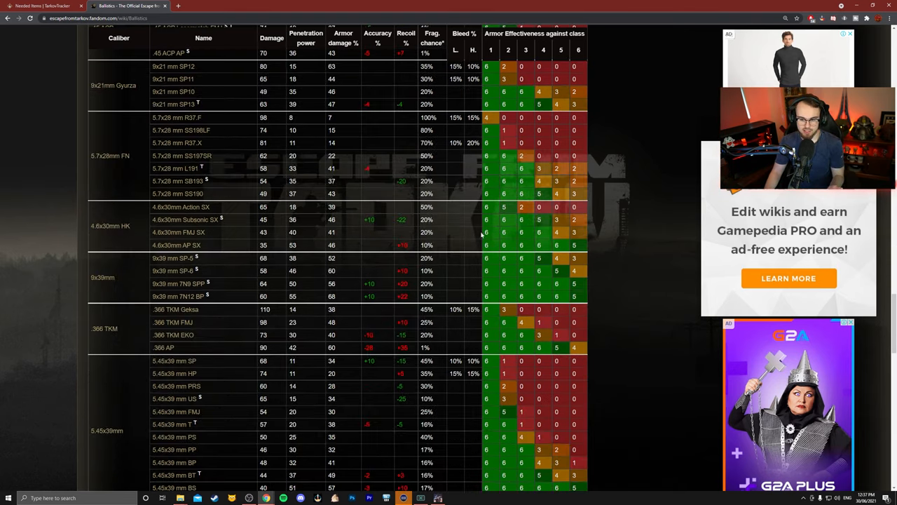
pyautogui.moveTo(363, 314)
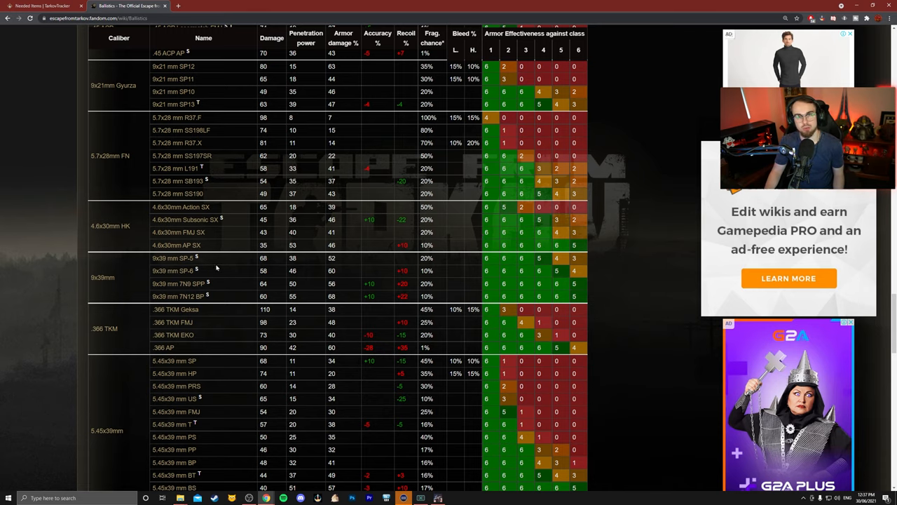
pyautogui.scroll(3)
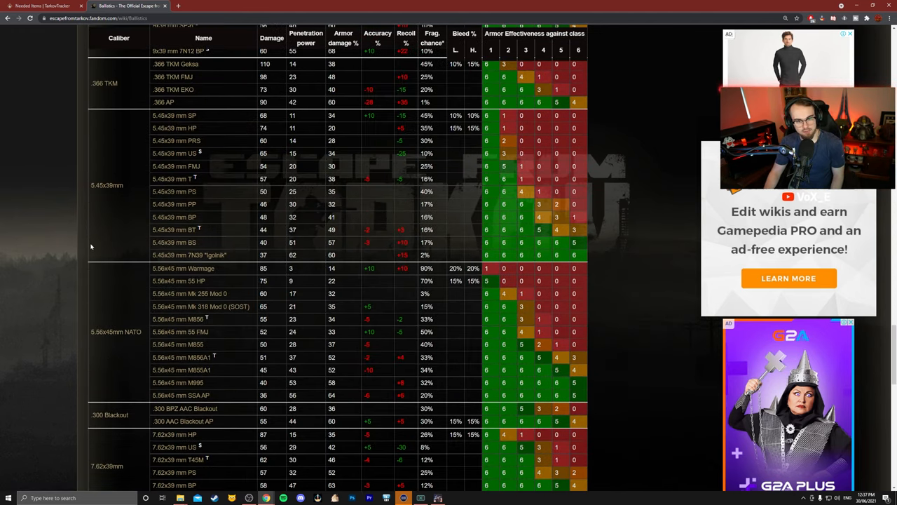
# Highlight the 5.45x39mm SP to PP rows, clear them, and return to the 'How to read' legend
pyautogui.moveTo(174, 115); pyautogui.dragTo(199, 140)
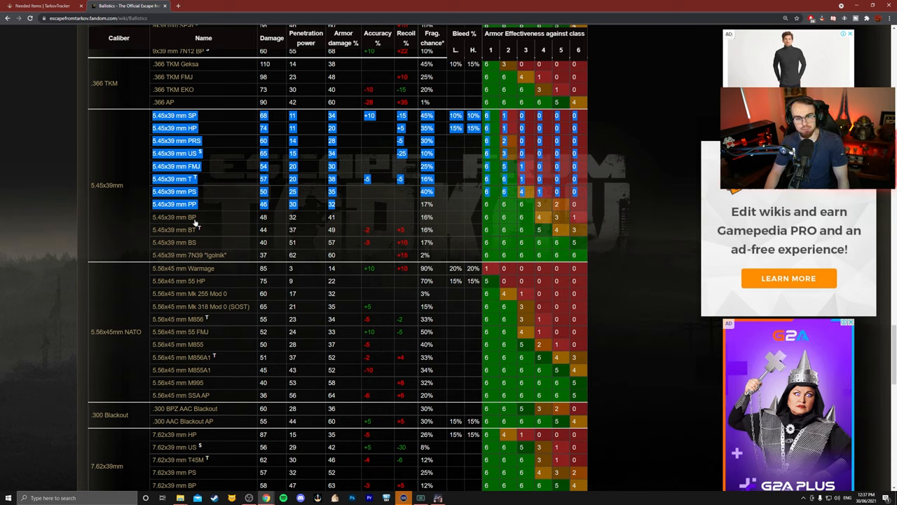
pyautogui.moveTo(190, 205)
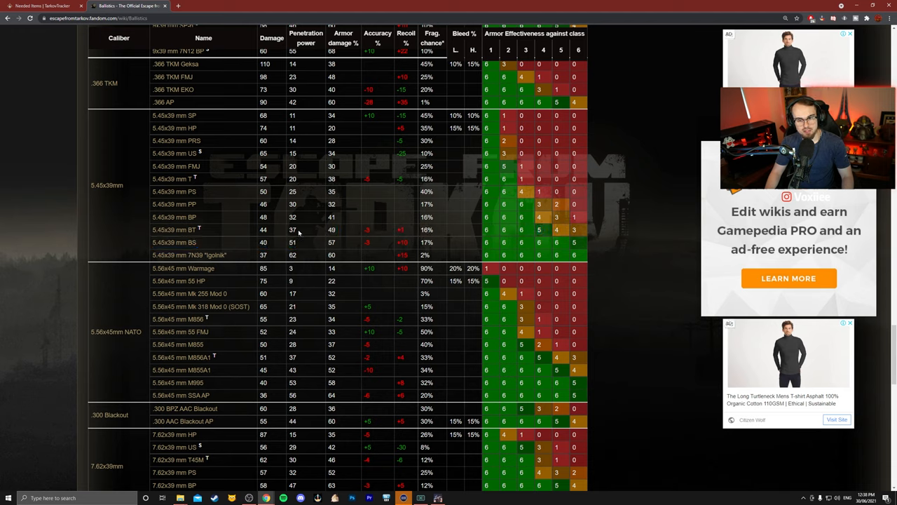
pyautogui.doubleClick(292, 230)
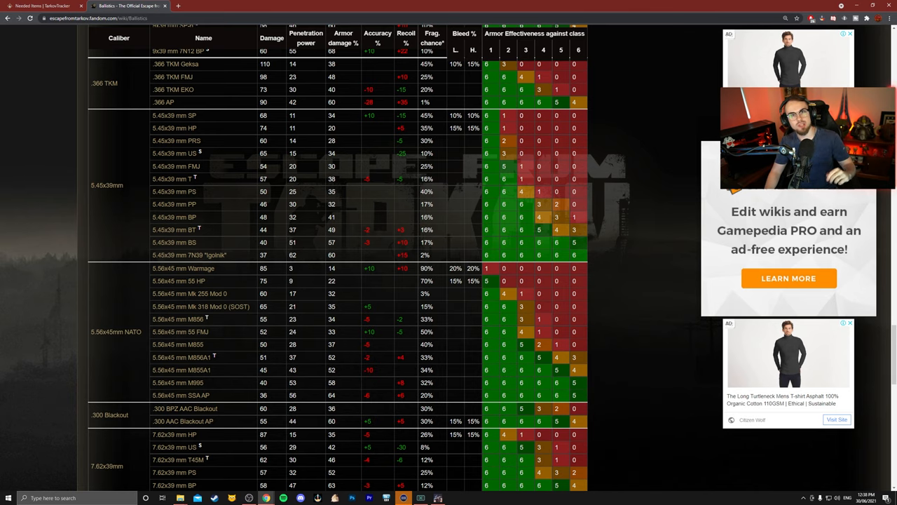
pyautogui.scroll(-3)
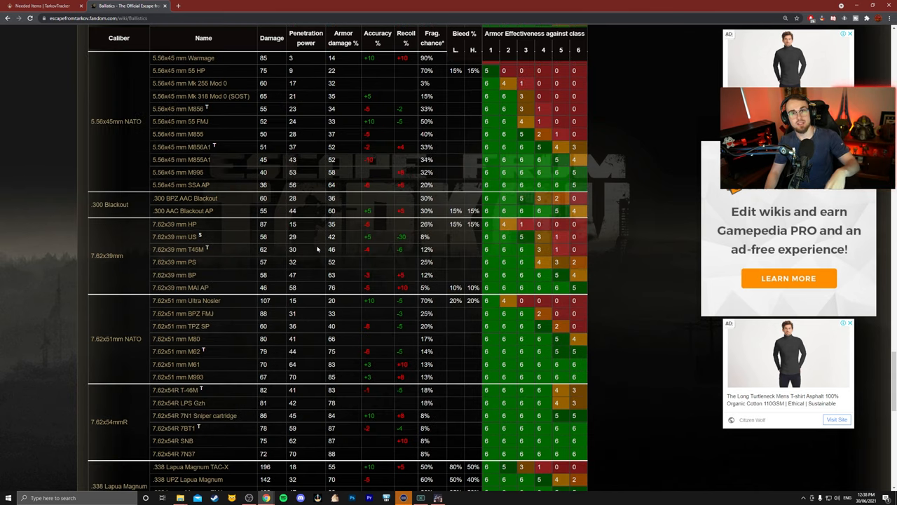
pyautogui.scroll(3)
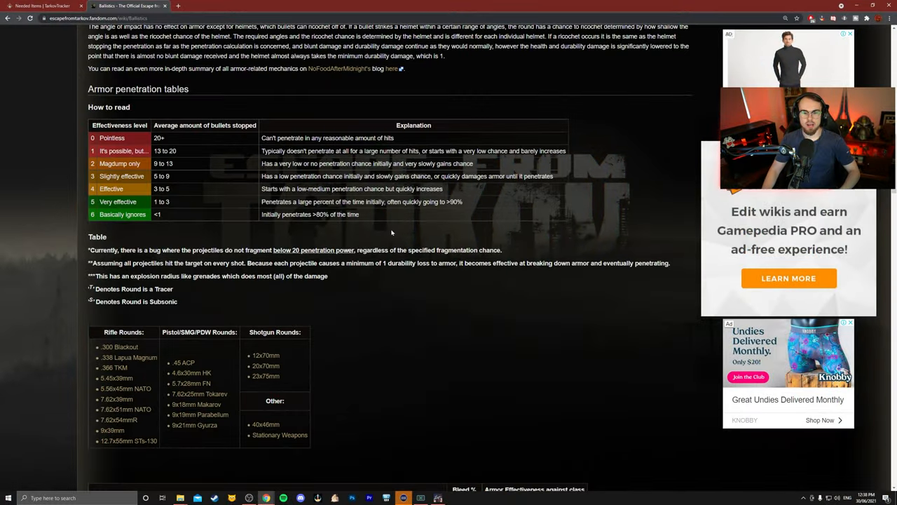
# Search 'hid' for the Hideout page and reach its Modules table at the Air Filtering Unit
pyautogui.scroll(3)
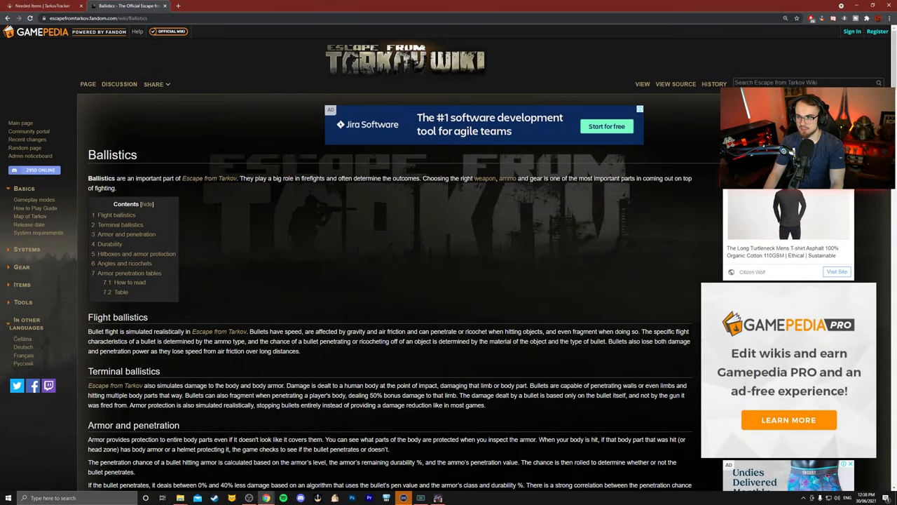
pyautogui.write('hid')
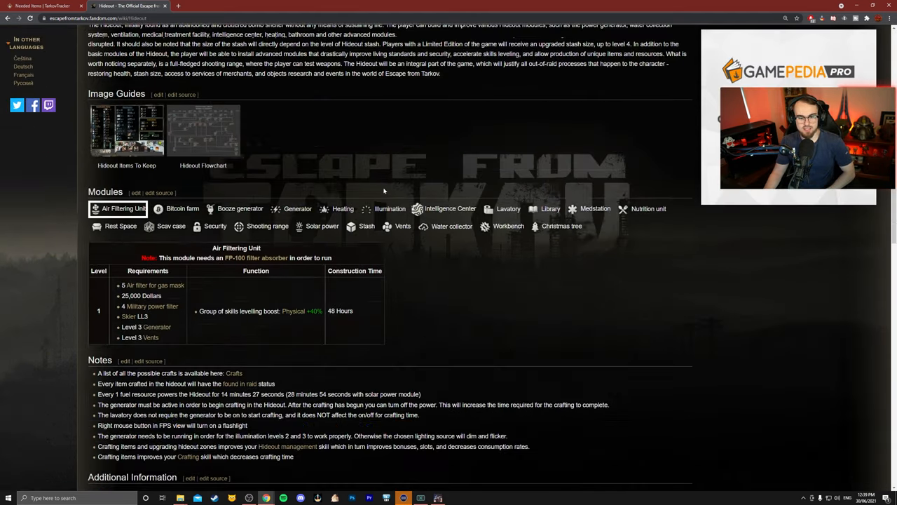
pyautogui.scroll(-3)
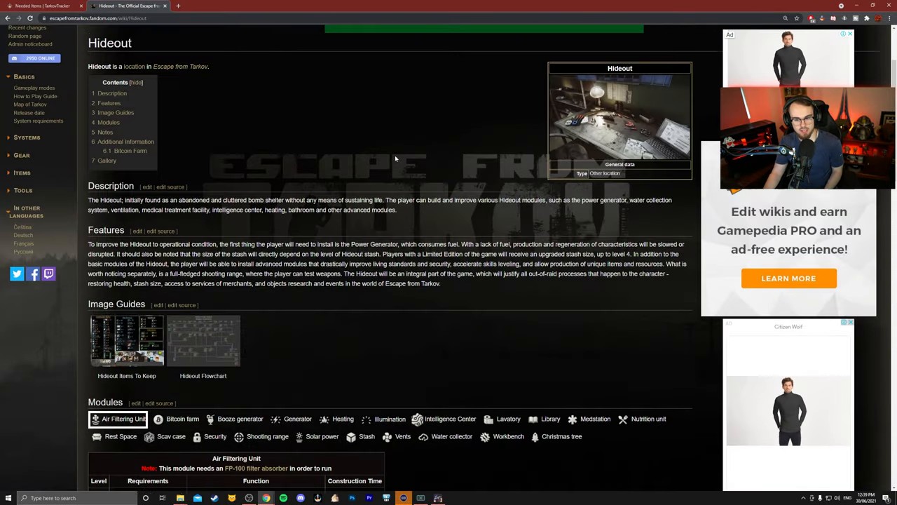
pyautogui.scroll(-3)
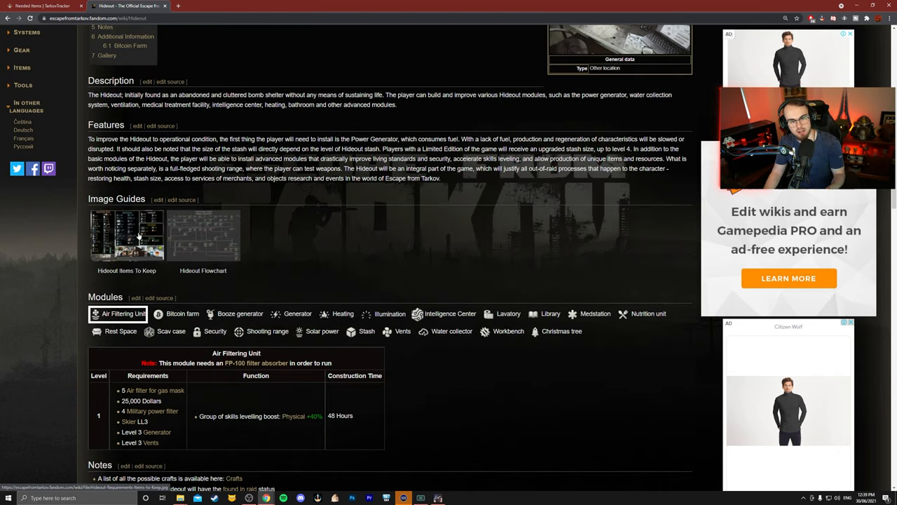
# View the wiki's 'Hideout Items To Keep' image guide listing required item totals
pyautogui.click(126, 235)
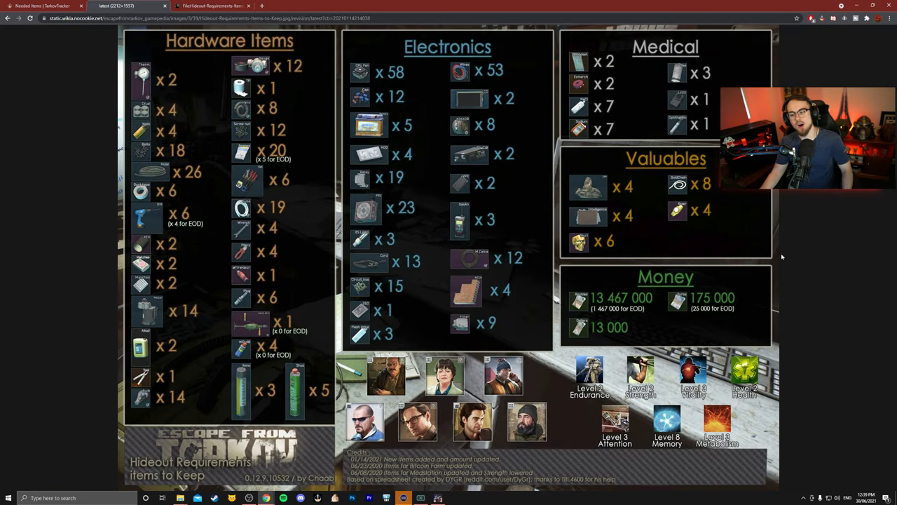
pyautogui.moveTo(791, 235)
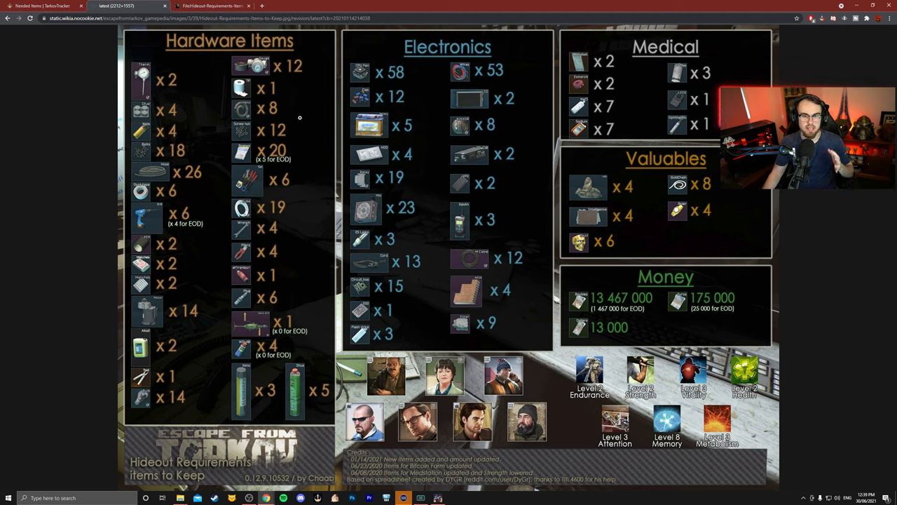
pyautogui.moveTo(287, 81)
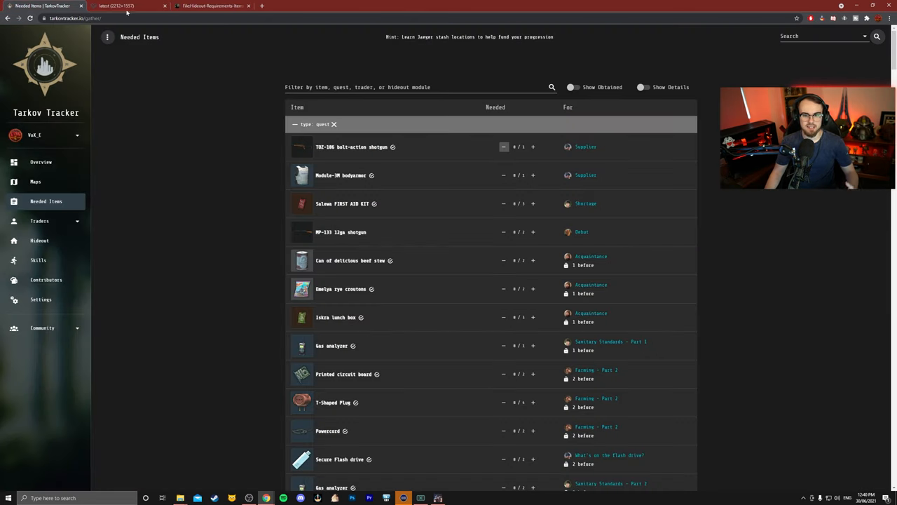
# View the hideout flowchart image, then the QuestItemRequirements.png file page
pyautogui.click(129, 5)
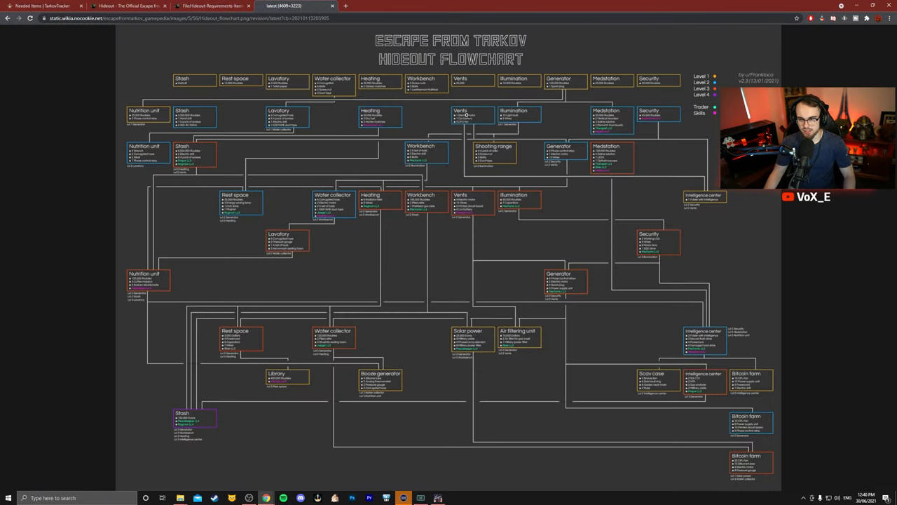
pyautogui.moveTo(540, 182)
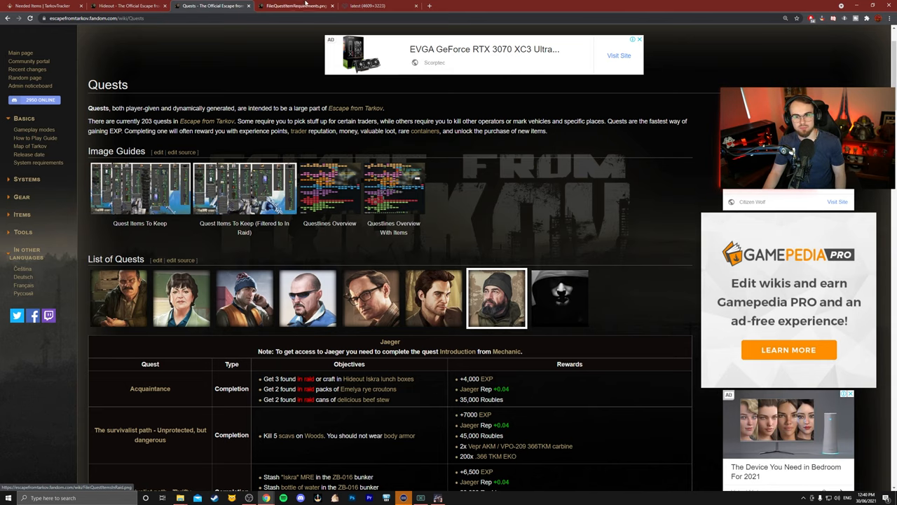
pyautogui.click(294, 6)
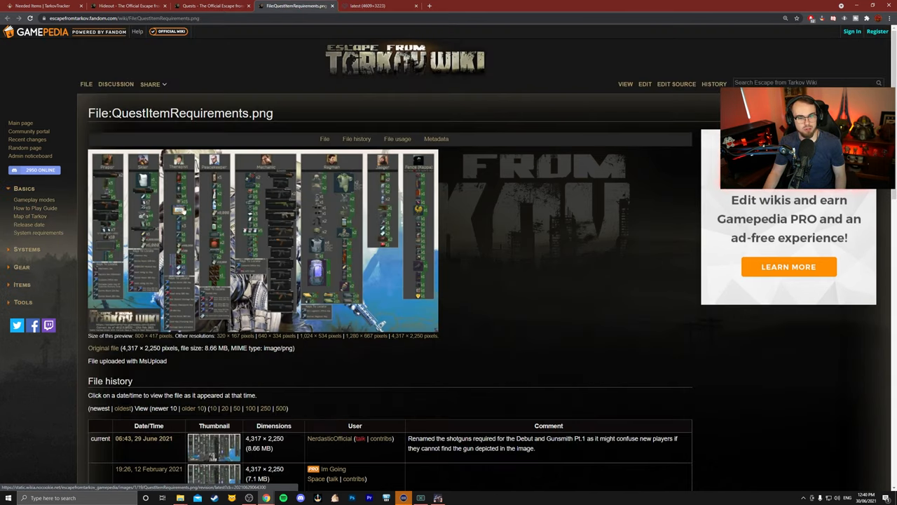